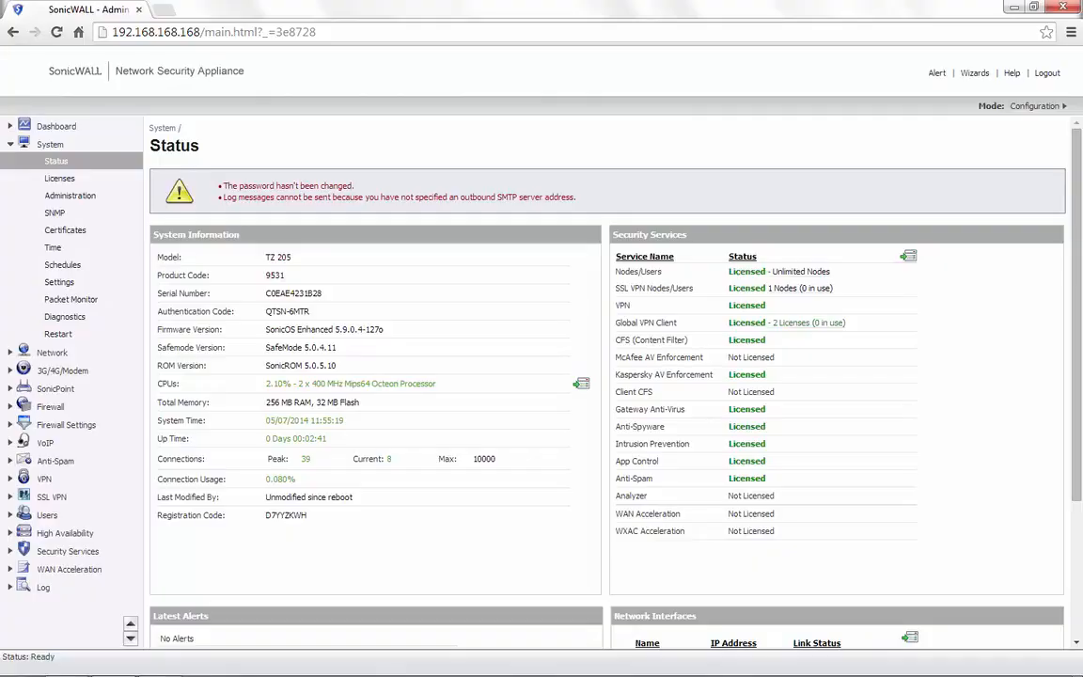
# - Go to the Network > Interfaces page listing X0 LAN and X1 WAN
pyautogui.doubleClick(277, 257)
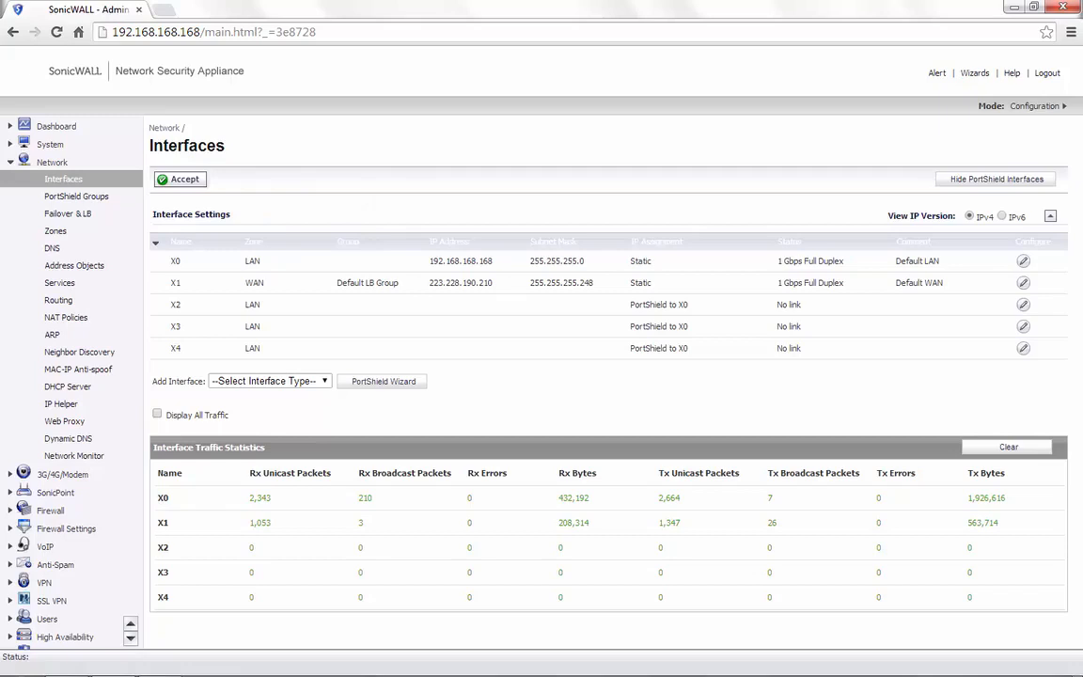
pyautogui.doubleClick(451, 282)
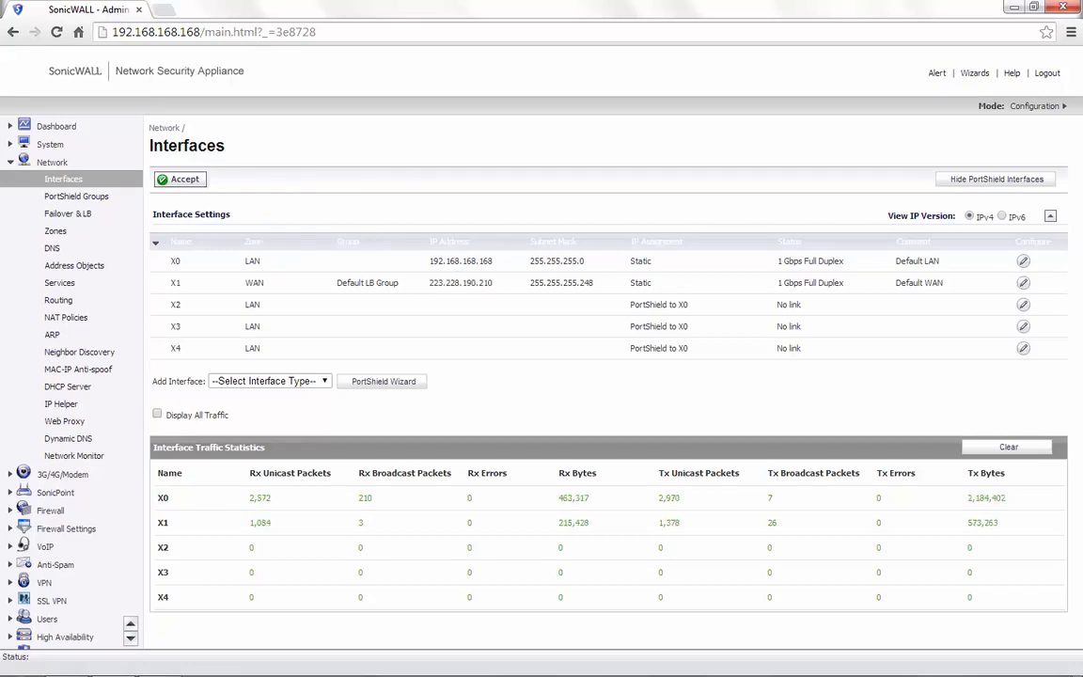
pyautogui.doubleClick(586, 282)
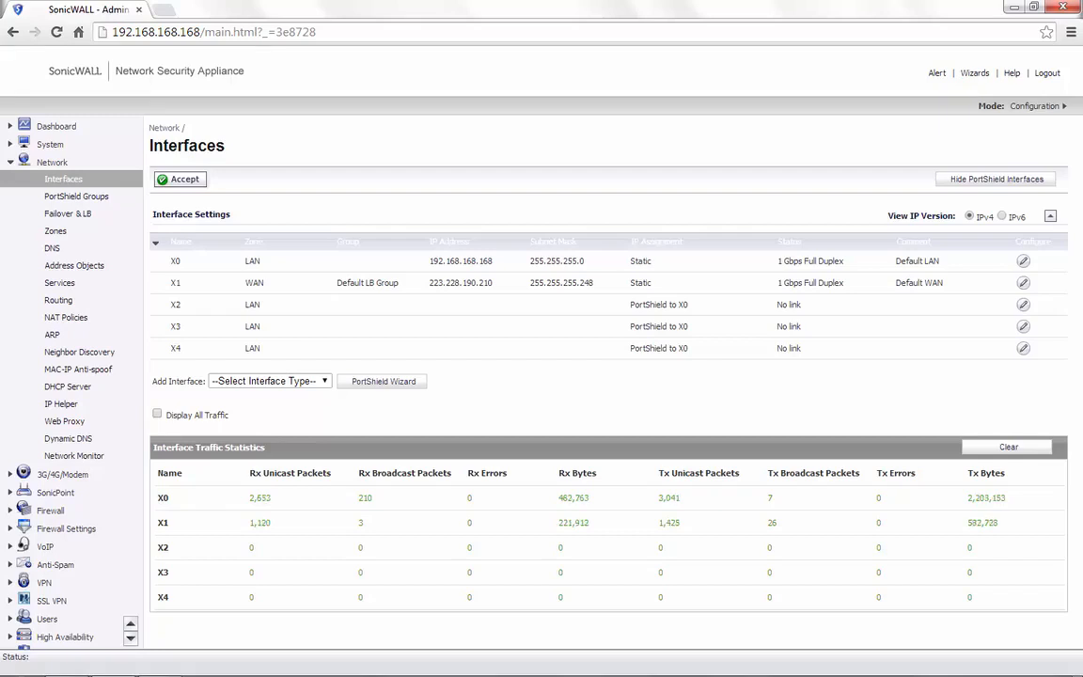
# - Review the X1 WAN interface's addressing settings and close them unchanged
pyautogui.click(1023, 282)
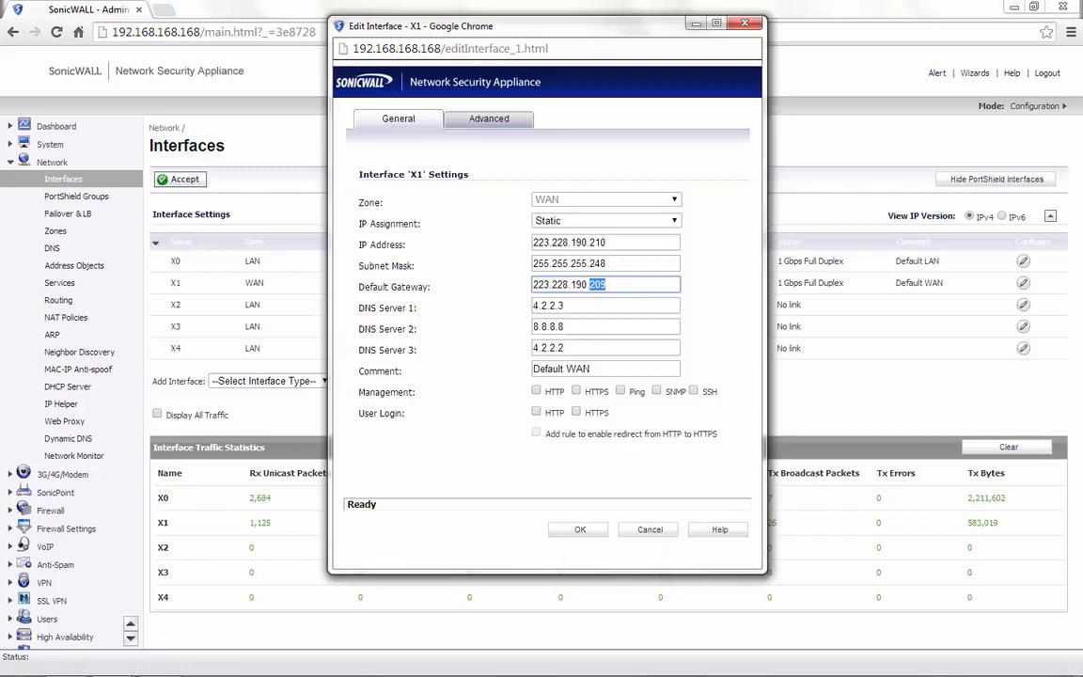
pyautogui.write('202')
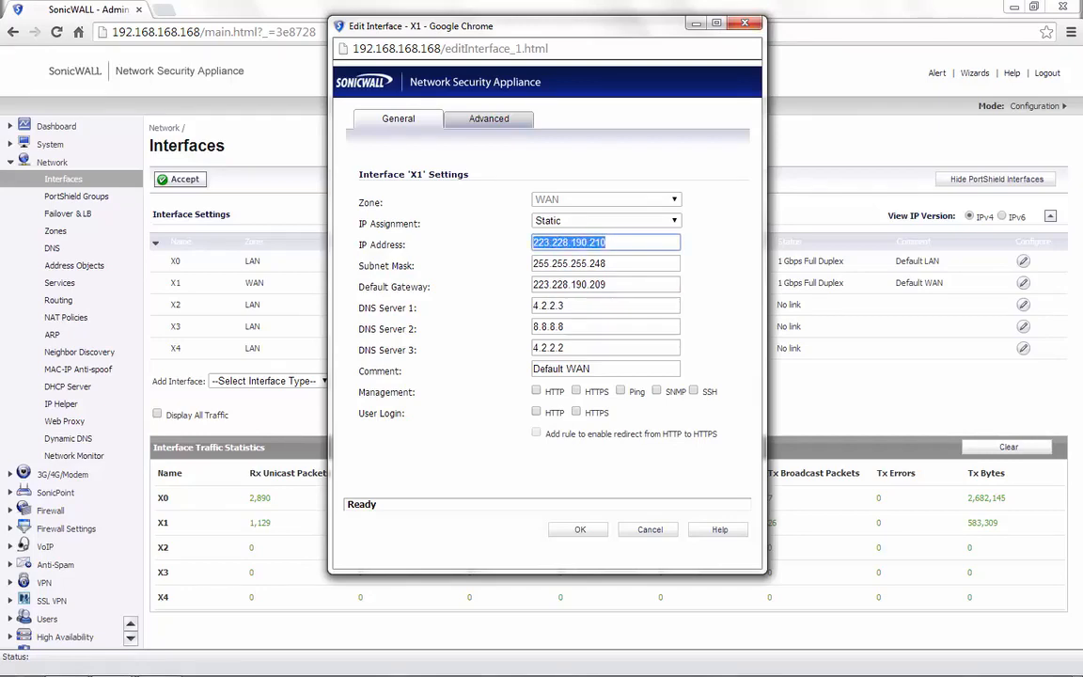
pyautogui.click(579, 529)
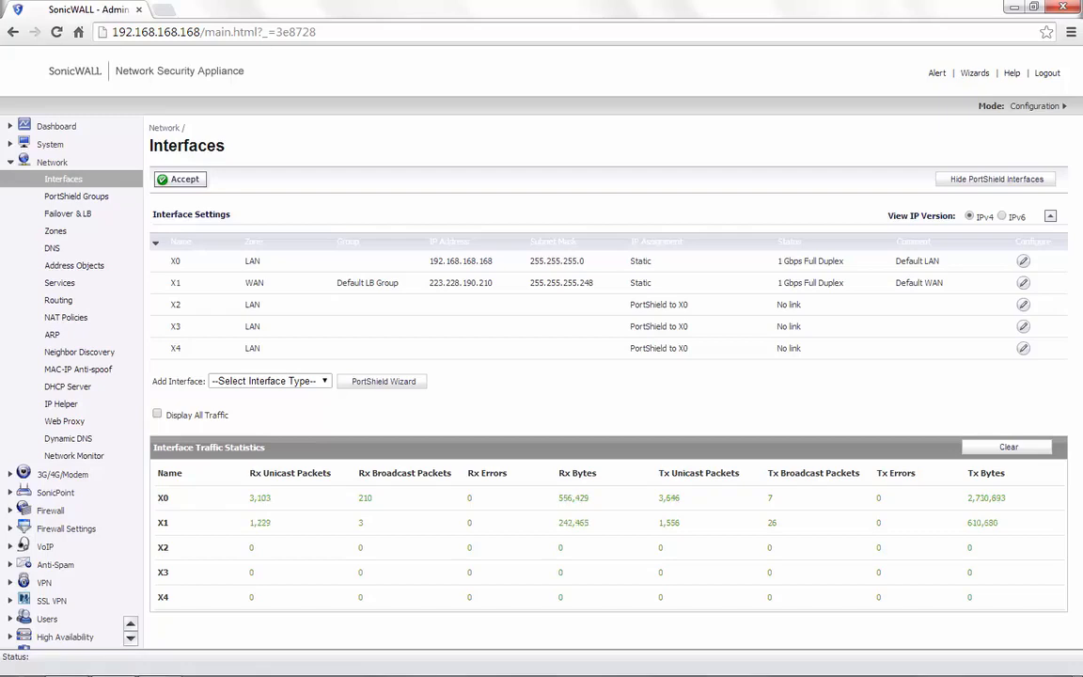
pyautogui.moveTo(74, 266)
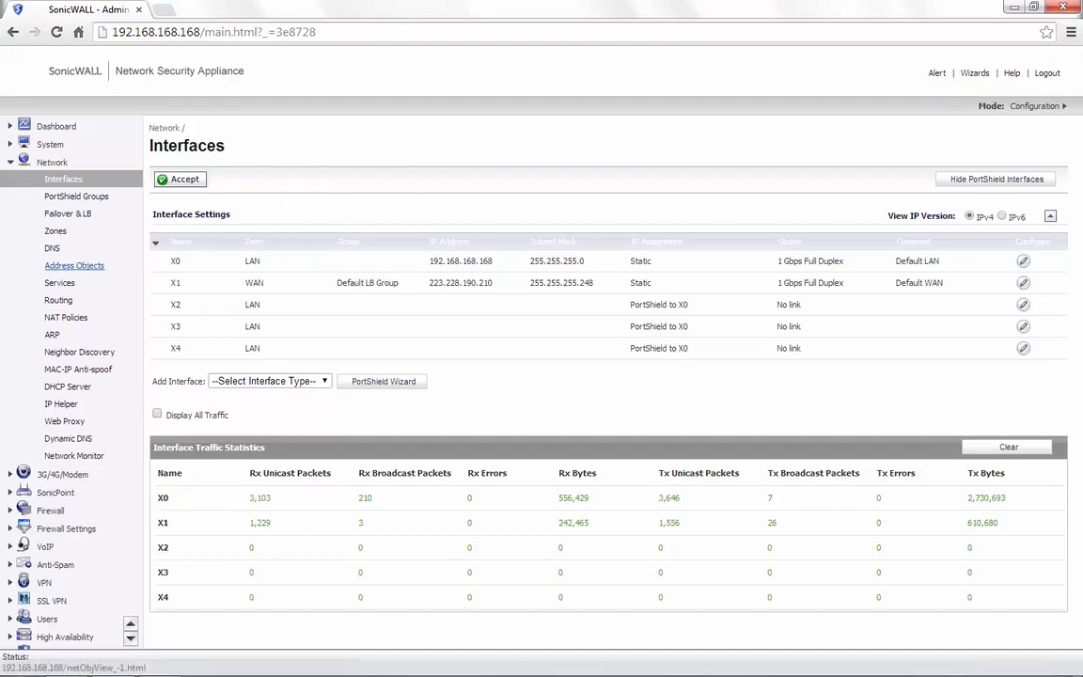
# - Show the Address Objects page filtered to custom address objects (none yet)
pyautogui.click(74, 265)
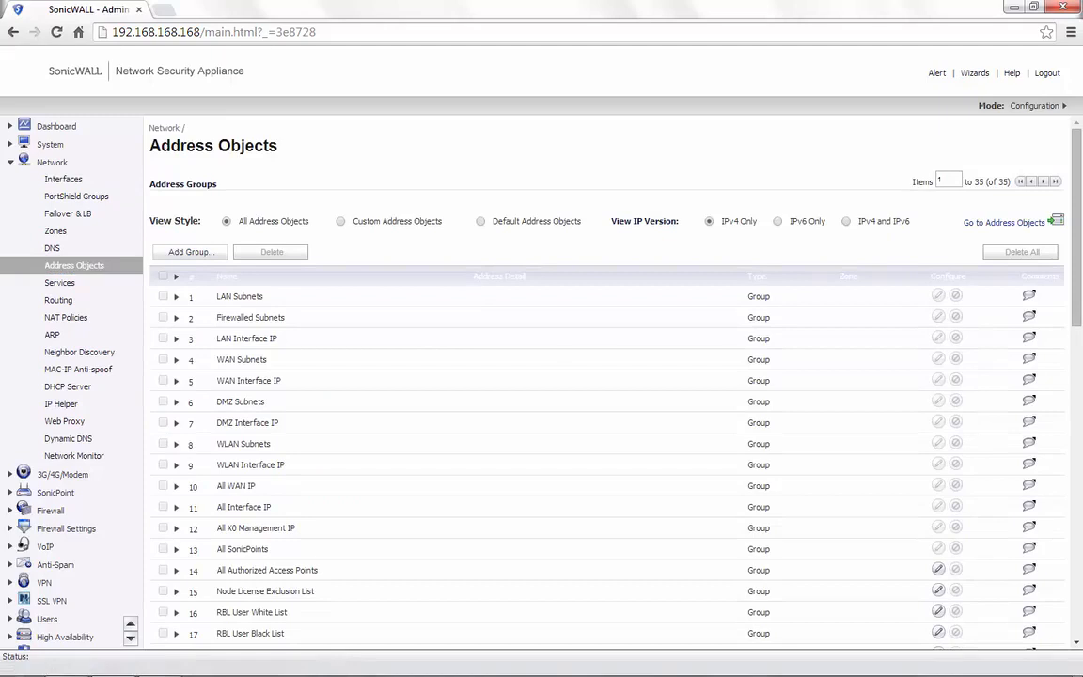
pyautogui.click(341, 221)
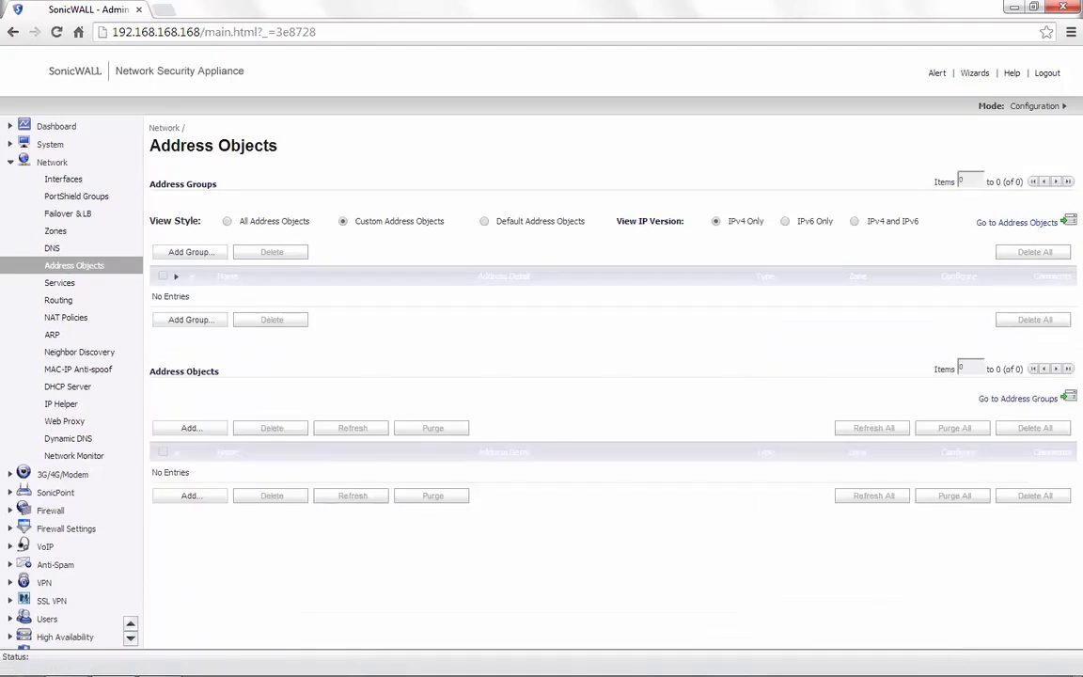
# - Start a new address object named 'DMZ Public Range' assigned to the DMZ zone
pyautogui.click(189, 427)
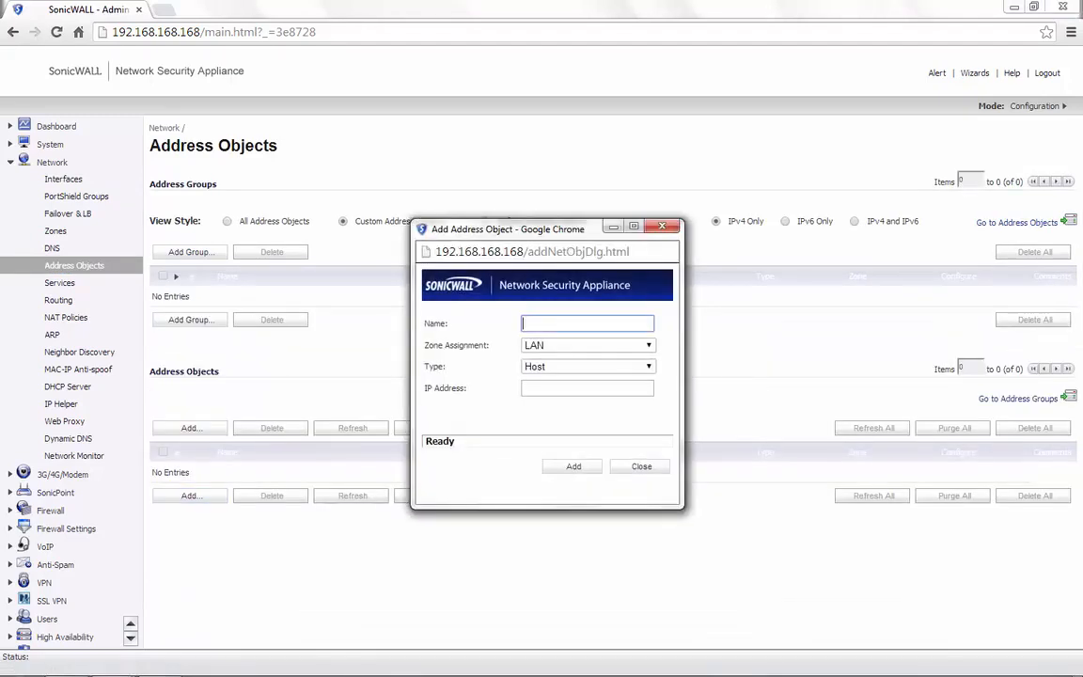
pyautogui.write('DMZ')
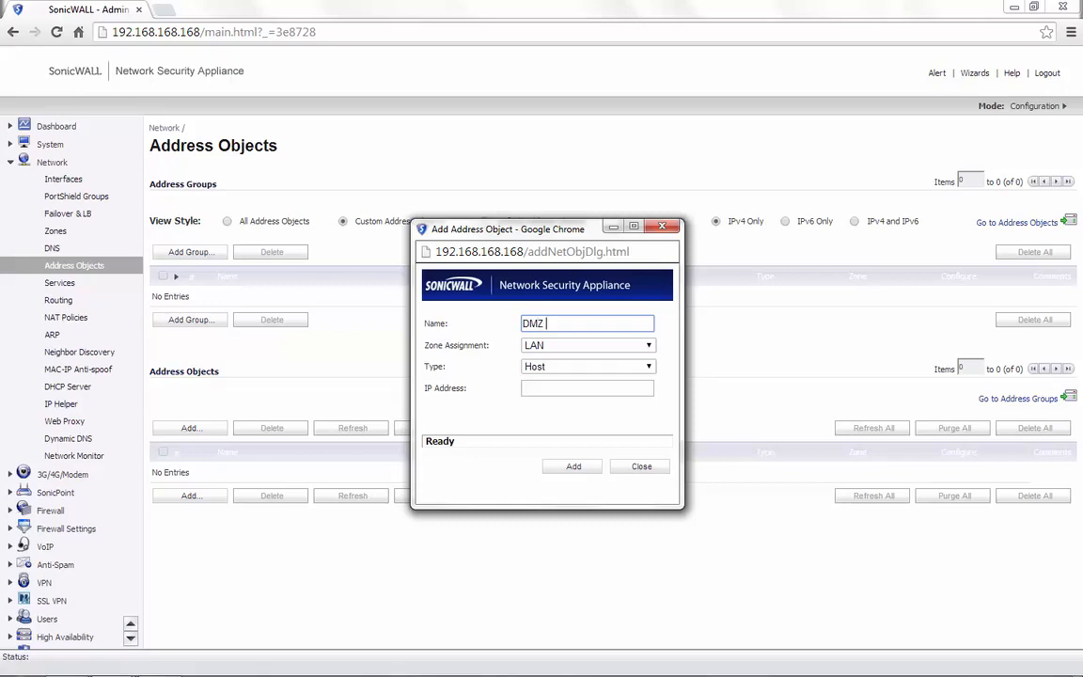
pyautogui.write('Public')
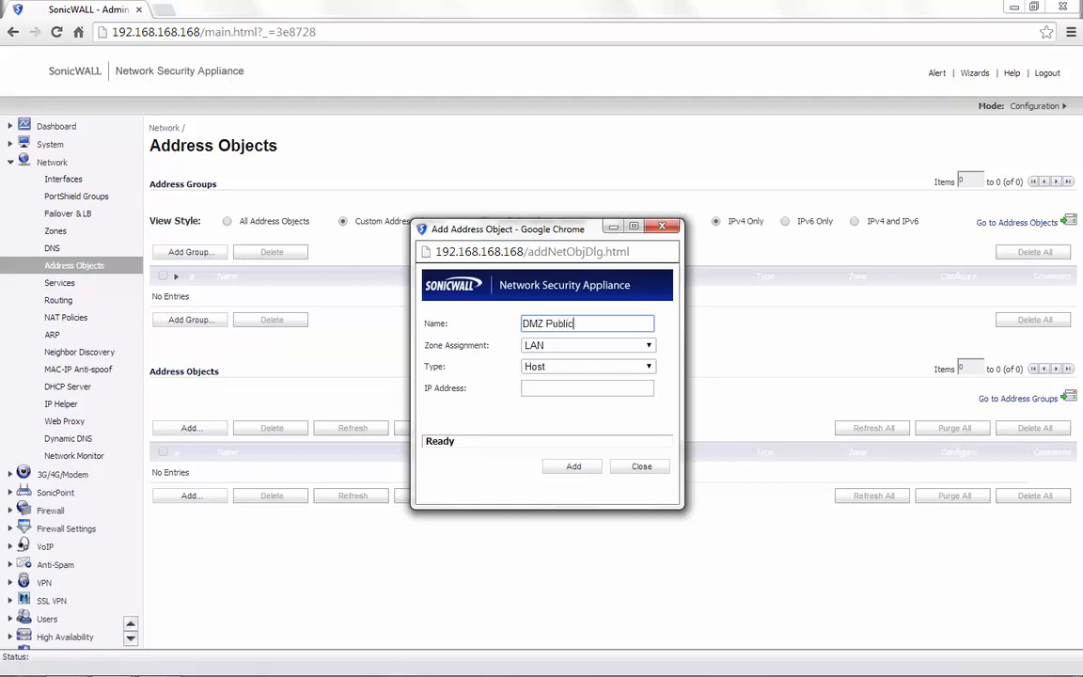
pyautogui.write('Range')
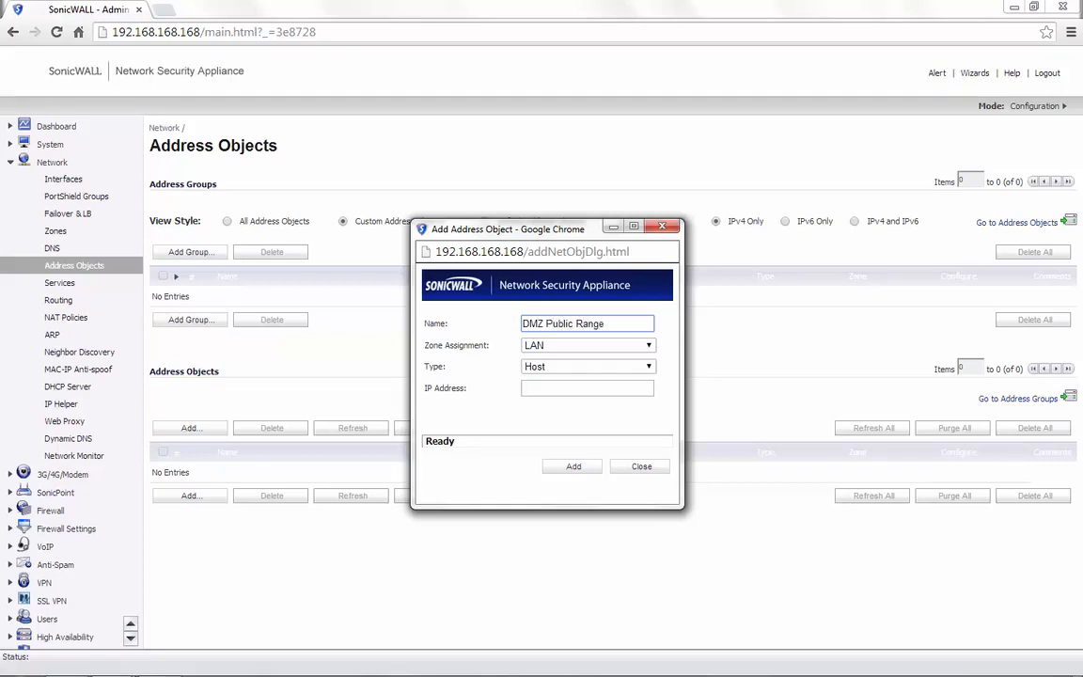
pyautogui.click(649, 345)
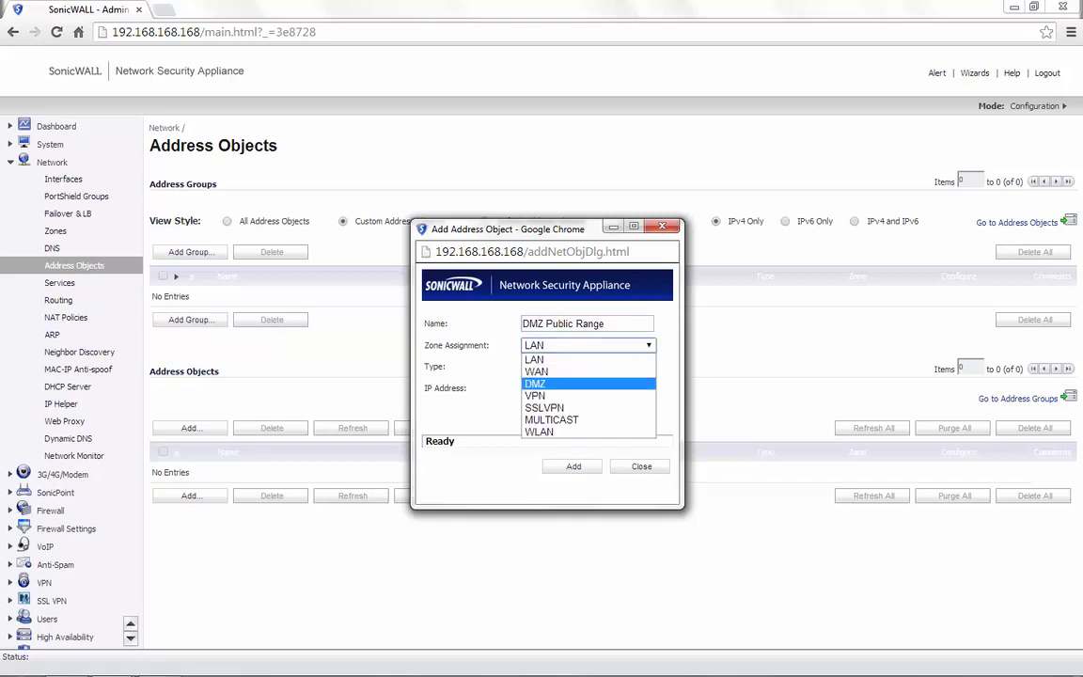
pyautogui.click(534, 383)
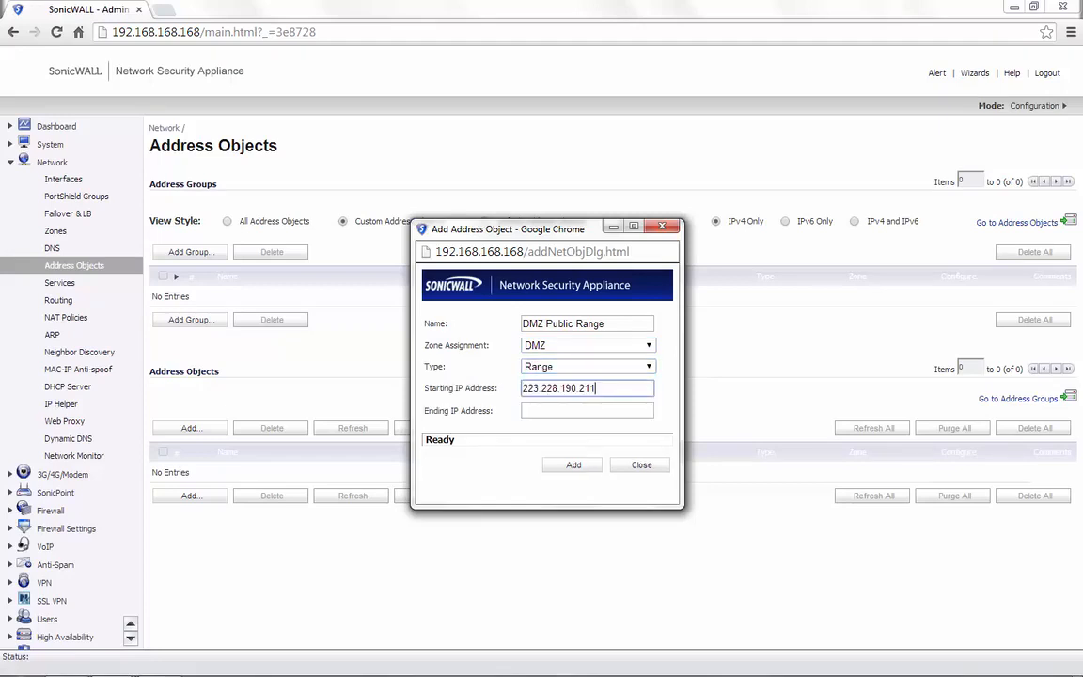
# - Set the range 223.228.190.211 to 223.228.190.214 and save the object
pyautogui.tripleClick(586, 387)
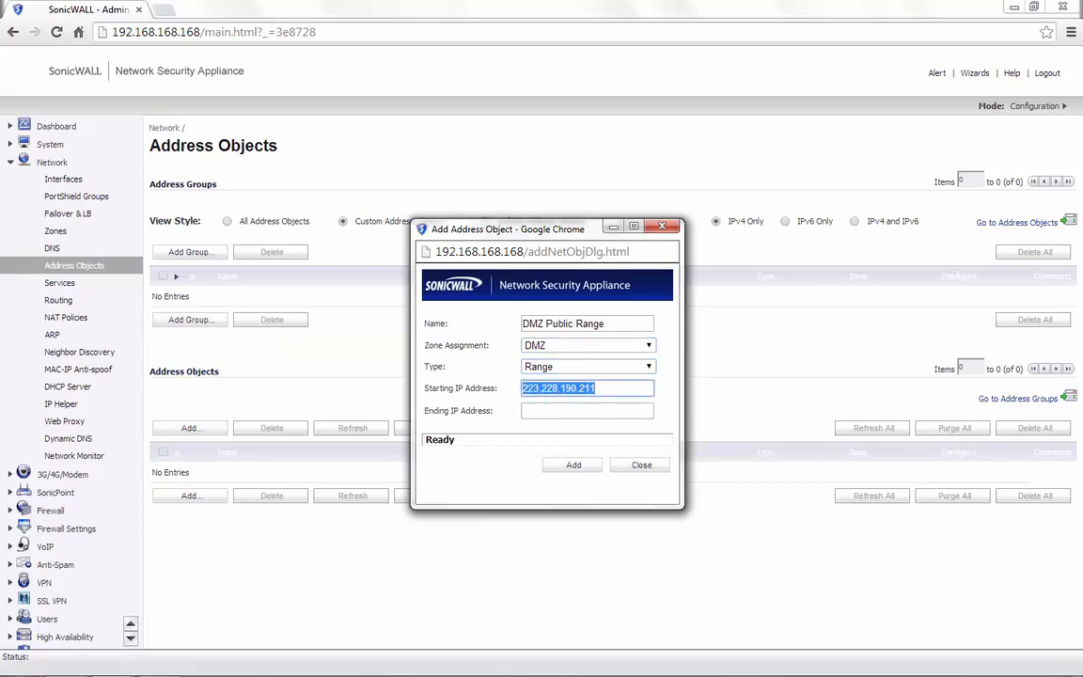
pyautogui.click(587, 410)
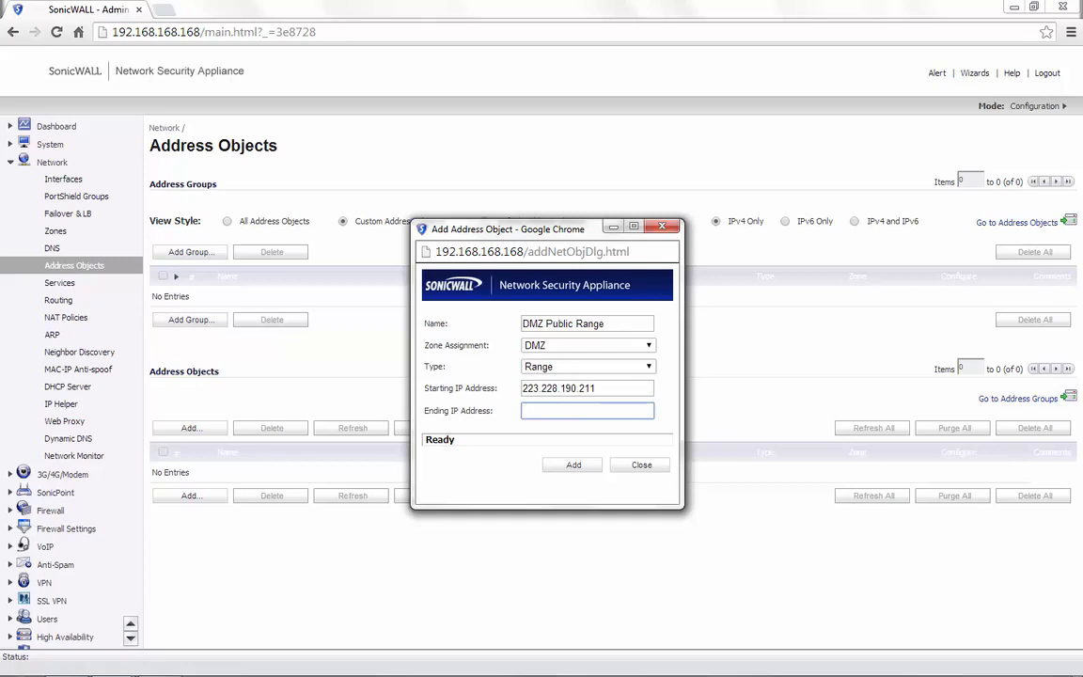
pyautogui.write('223.228.190.214')
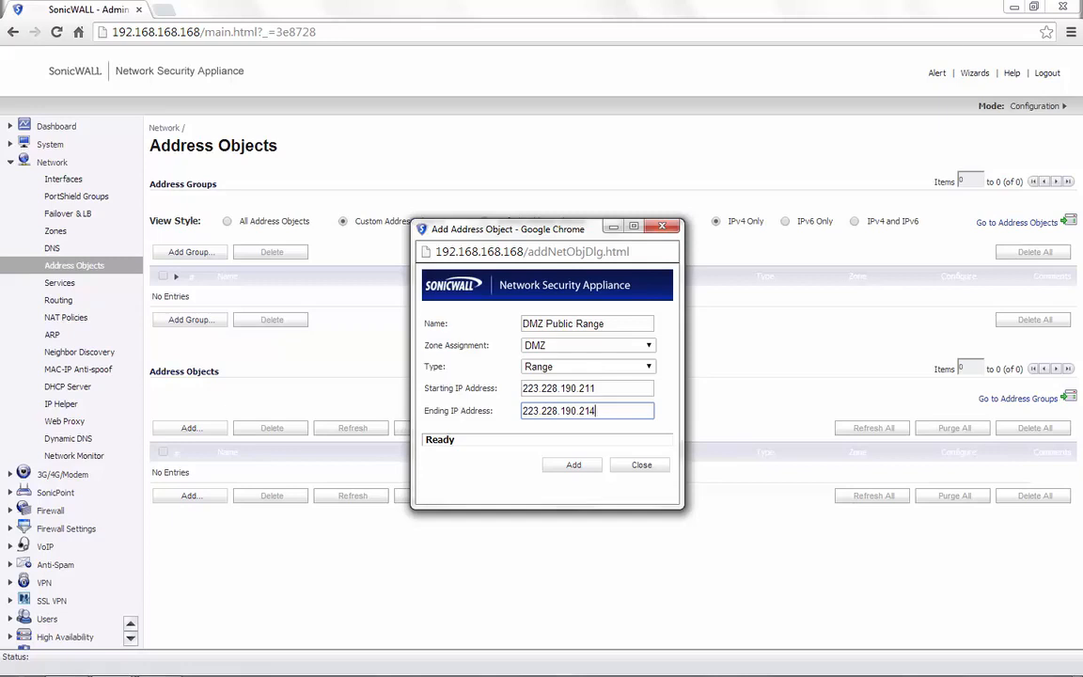
pyautogui.click(573, 465)
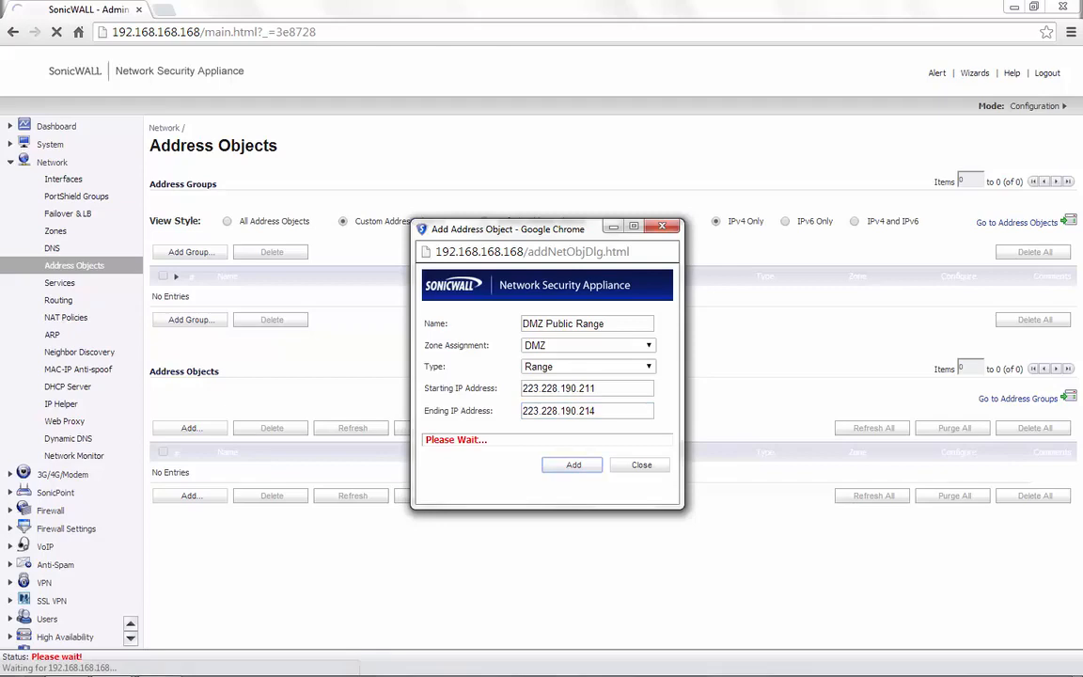
pyautogui.click(573, 464)
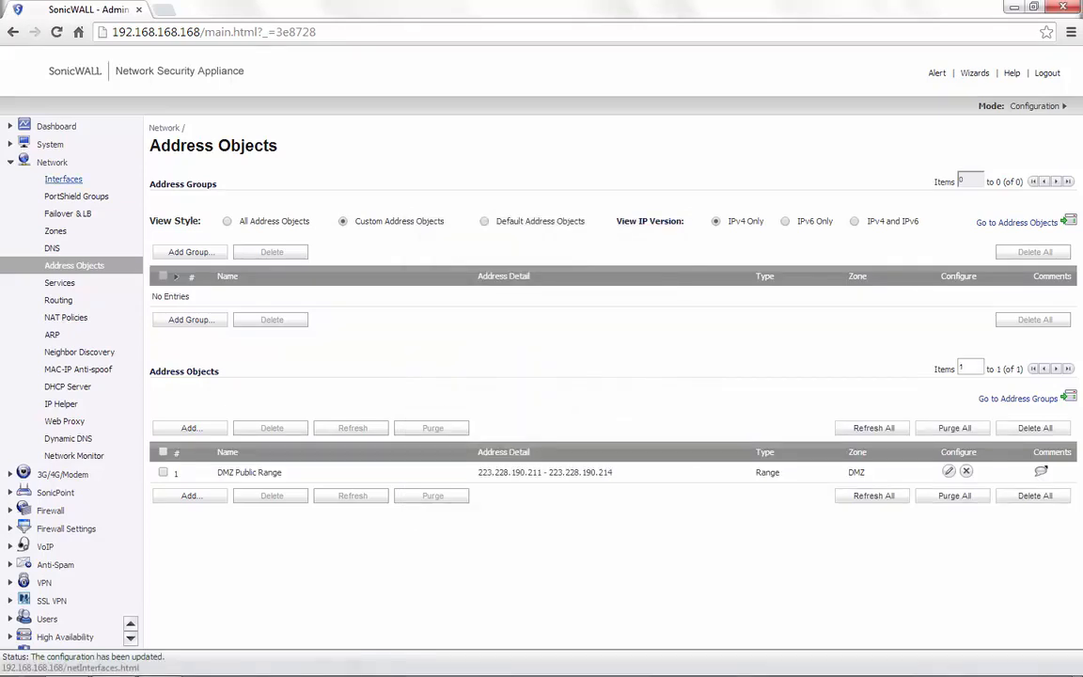
# - Return to the Interfaces list and edit the X4 interface's settings
pyautogui.click(63, 178)
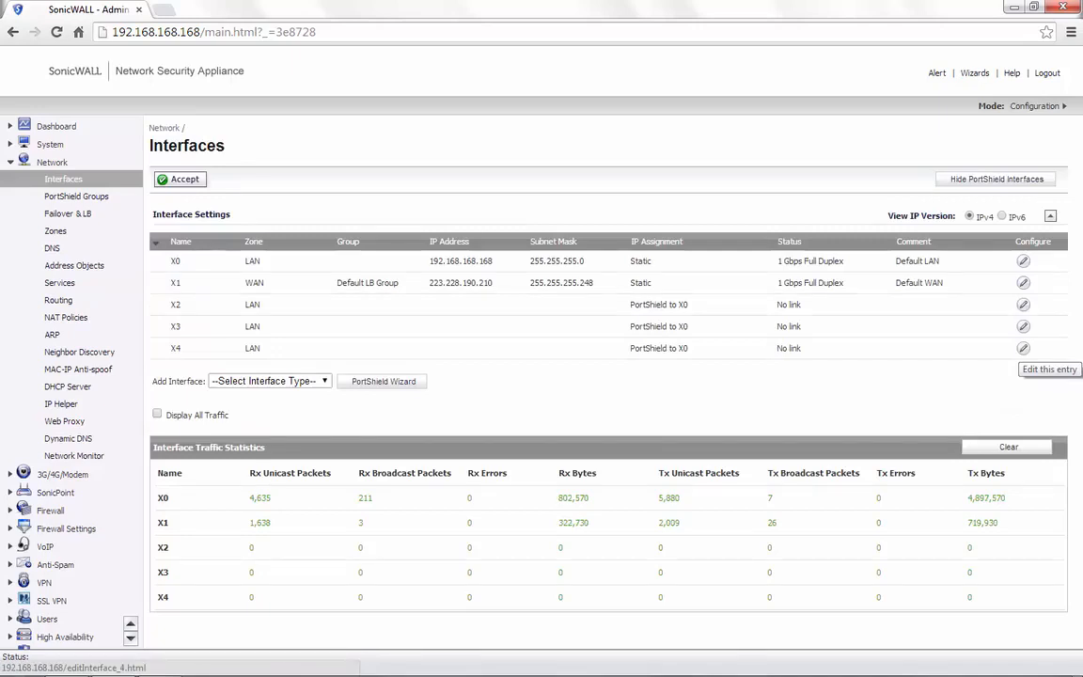
pyautogui.click(1024, 348)
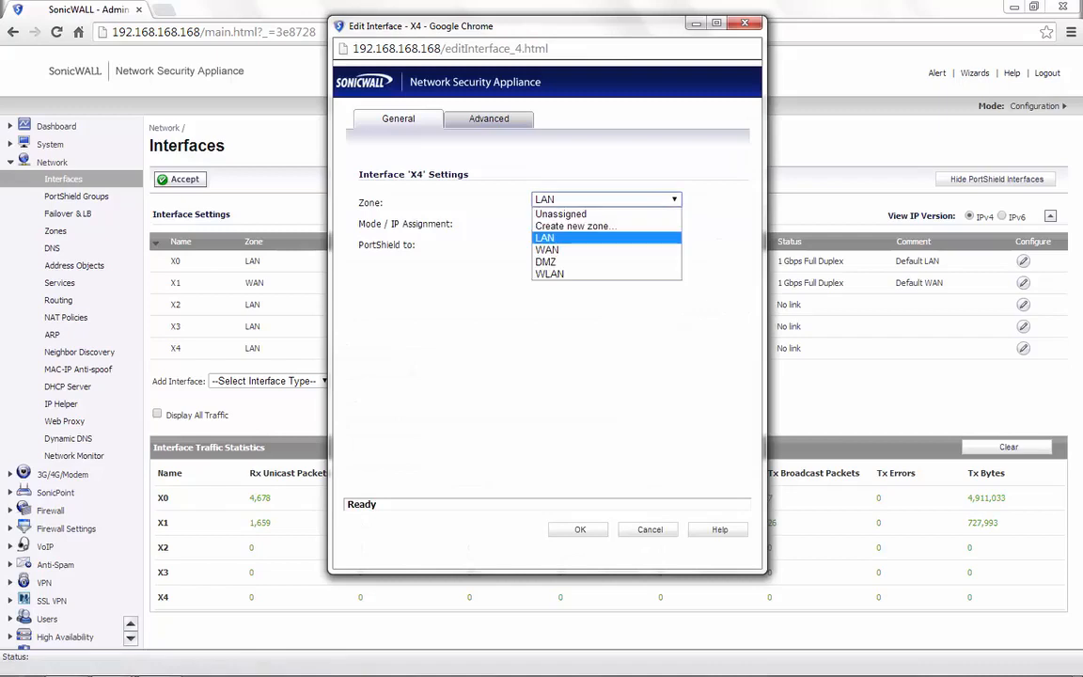
# - Set X4 to the DMZ zone in Transparent IP Mode using DMZ Public Range
pyautogui.click(545, 262)
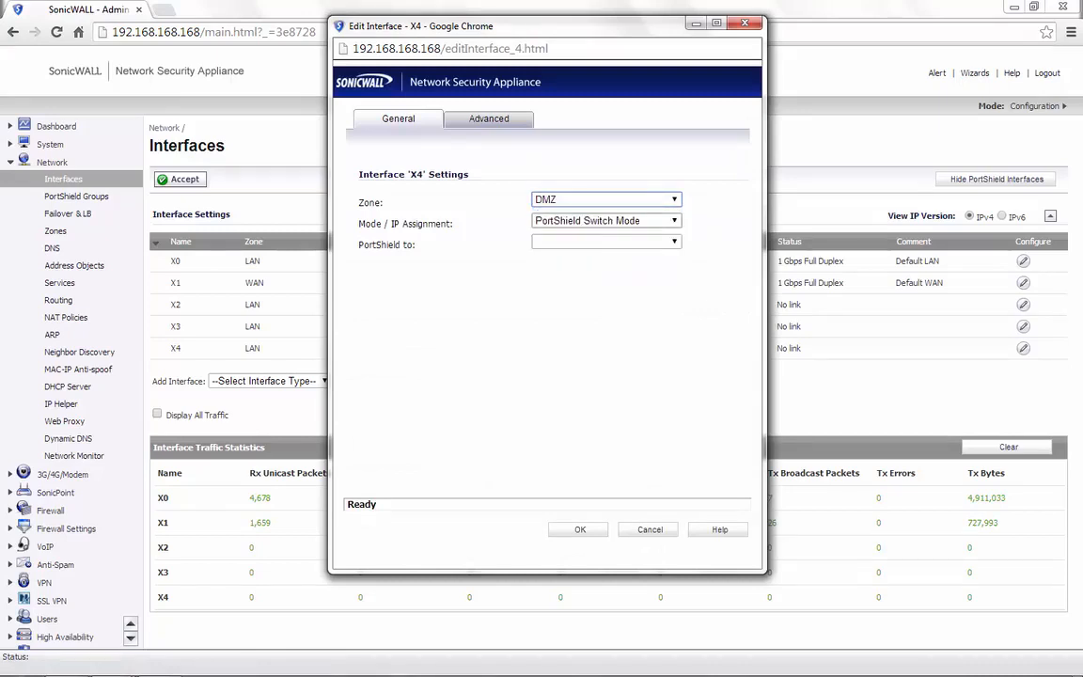
pyautogui.click(673, 220)
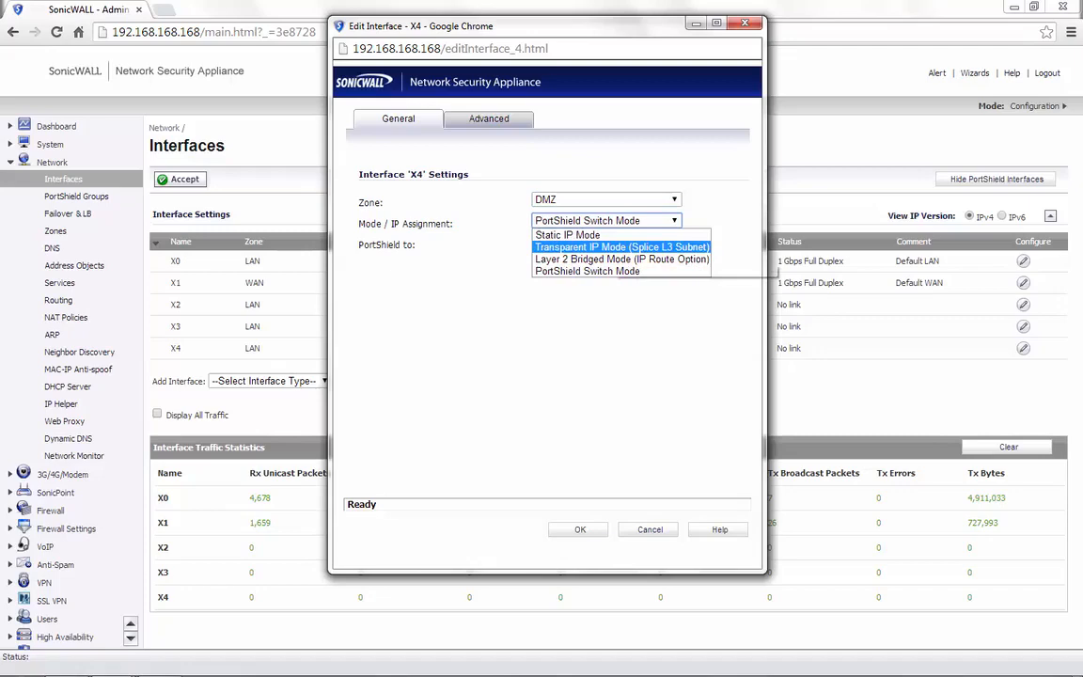
pyautogui.click(620, 246)
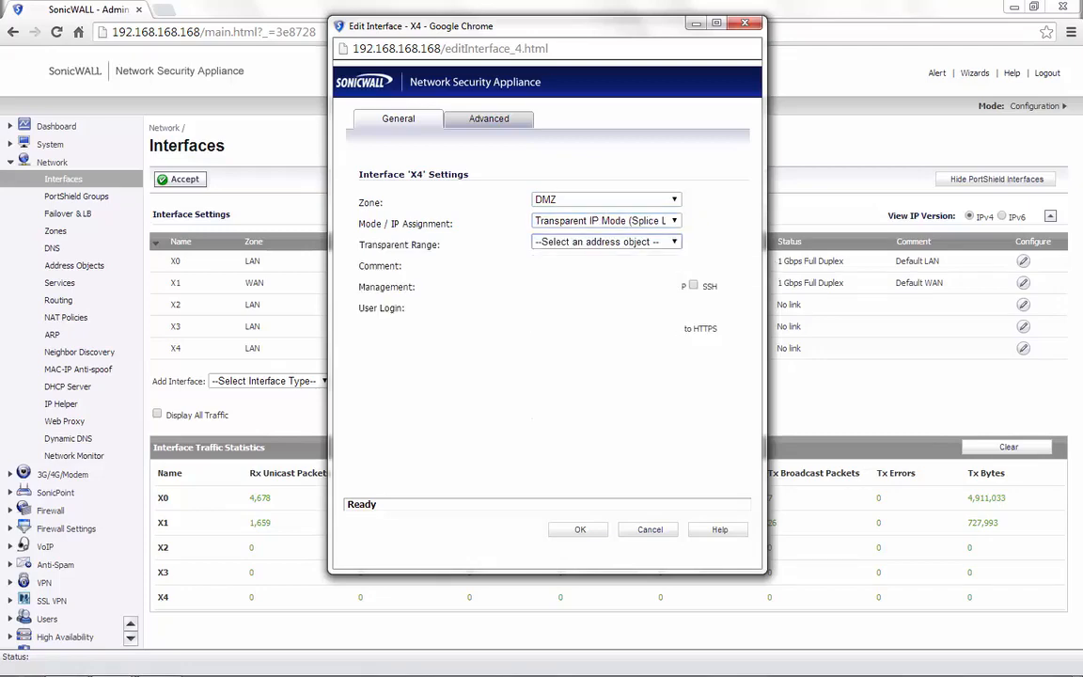
pyautogui.click(605, 241)
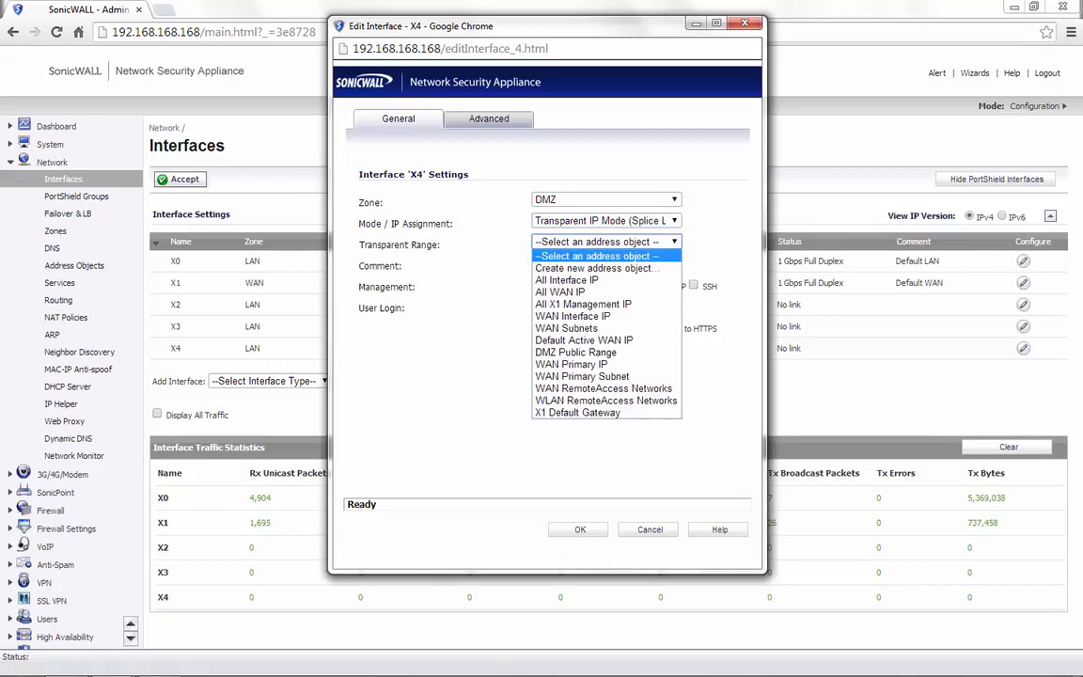
pyautogui.click(575, 352)
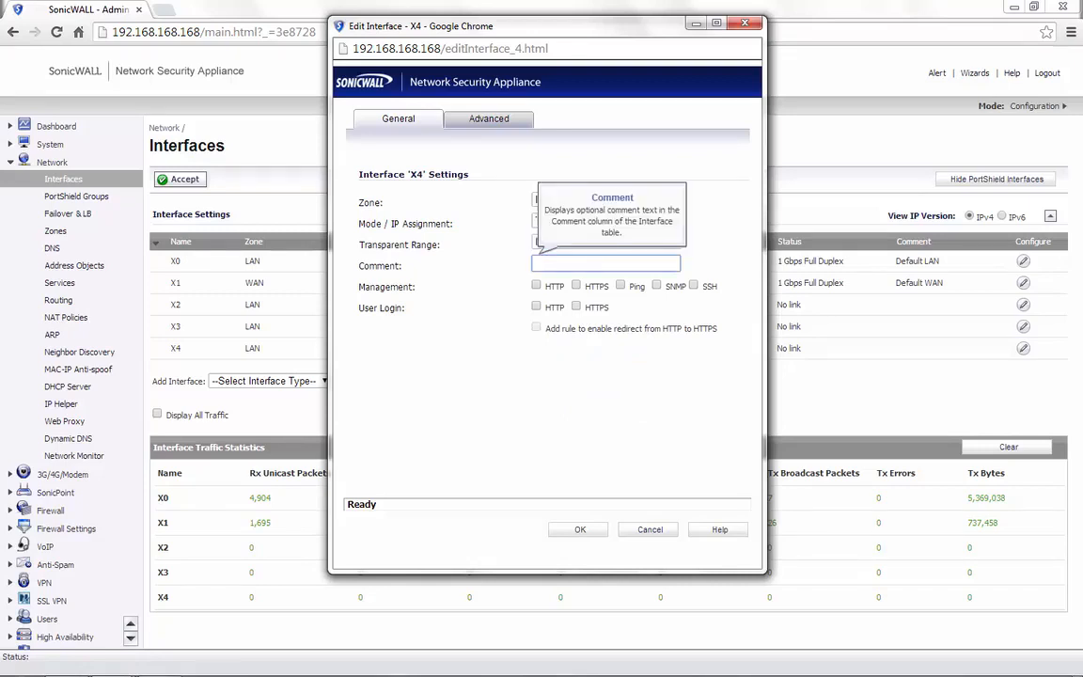
# - Add the comment 'DMZ Public Zone' and apply the X4 settings
pyautogui.write('DMZ')
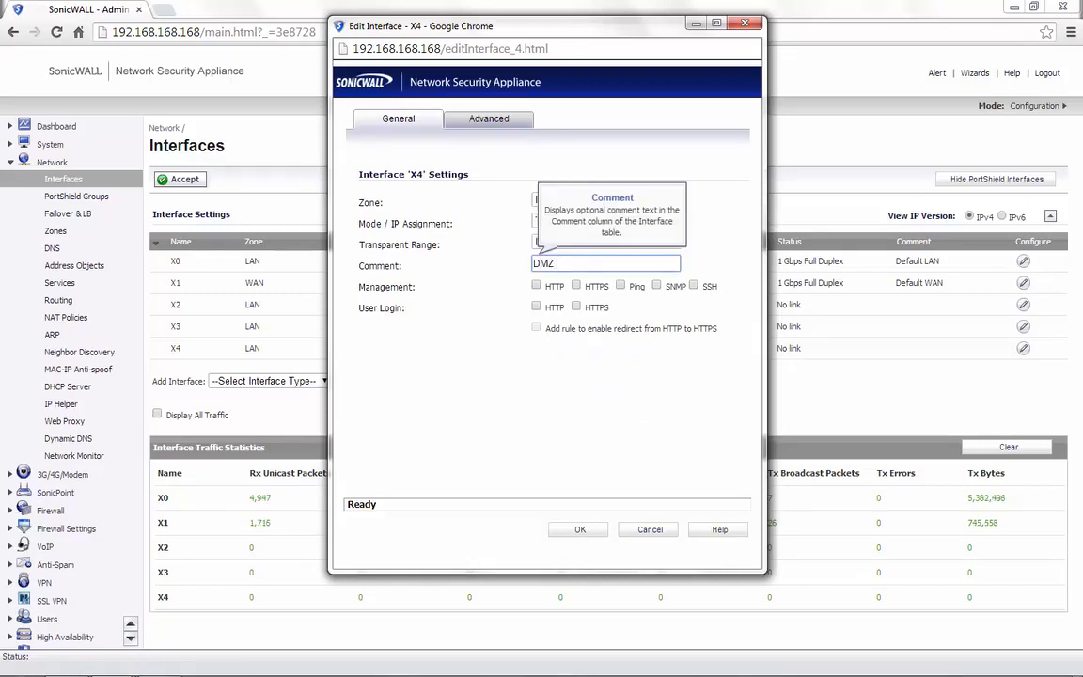
pyautogui.write('Public Zone')
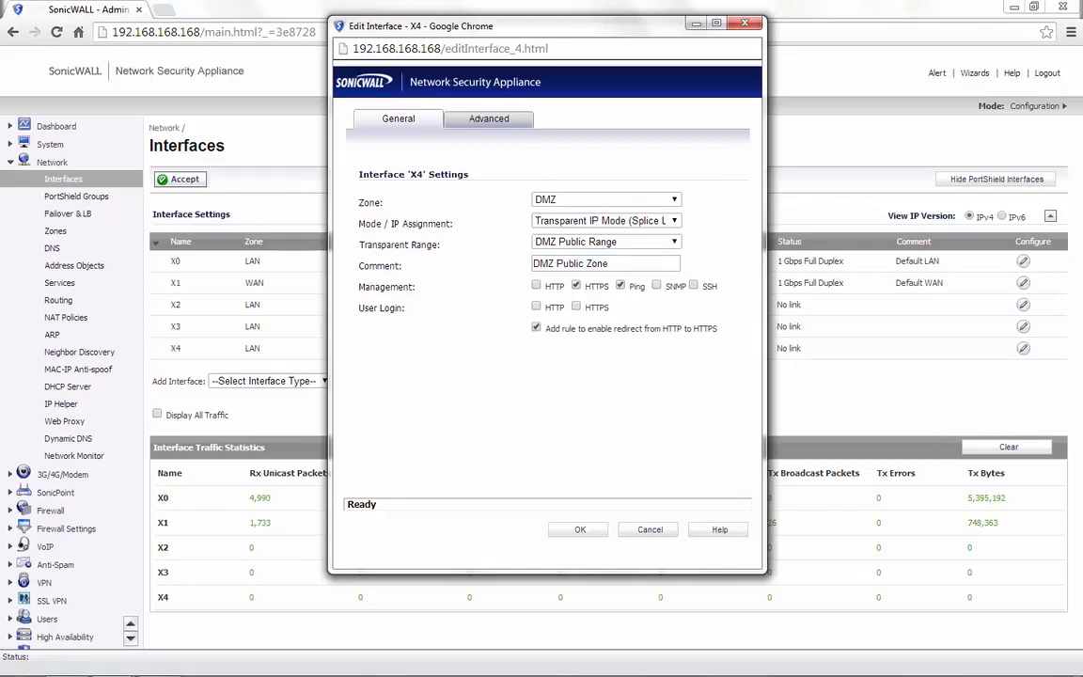
pyautogui.click(579, 530)
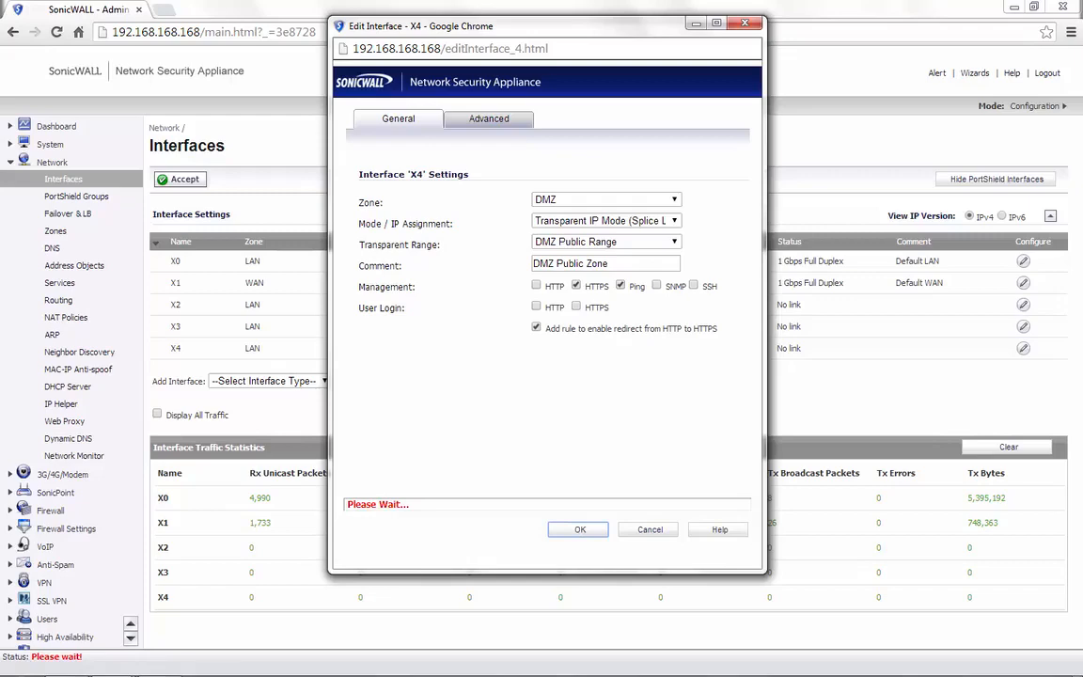
# - Confirm saving X4 as a transparent DMZ interface, then edit the X1 WAN interface
pyautogui.click(579, 529)
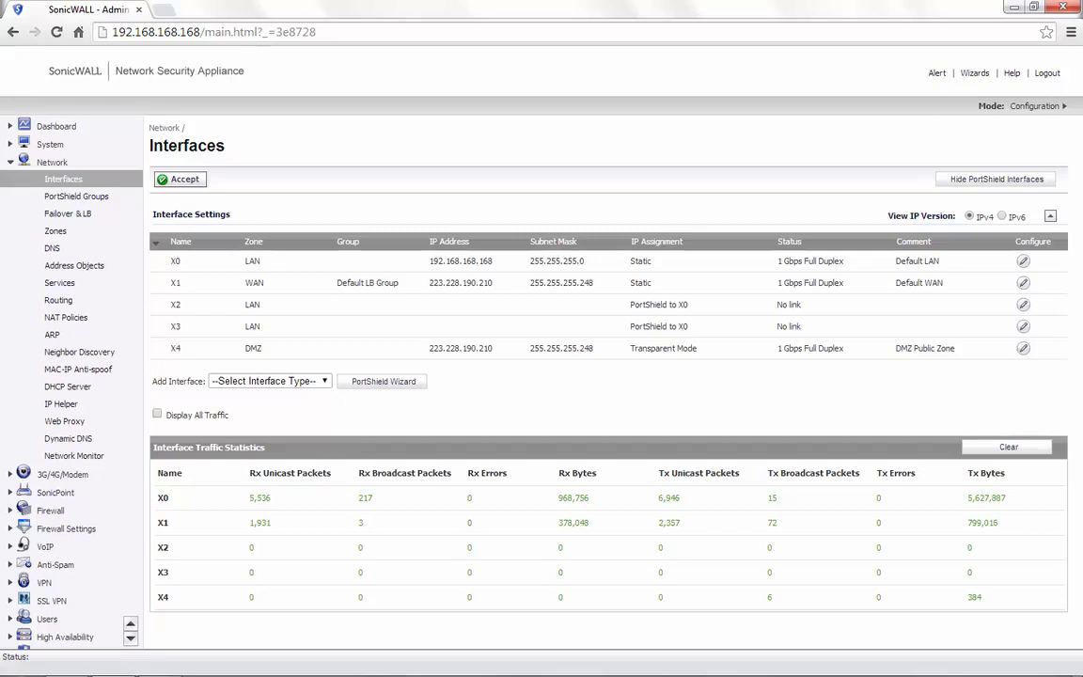
pyautogui.click(1023, 283)
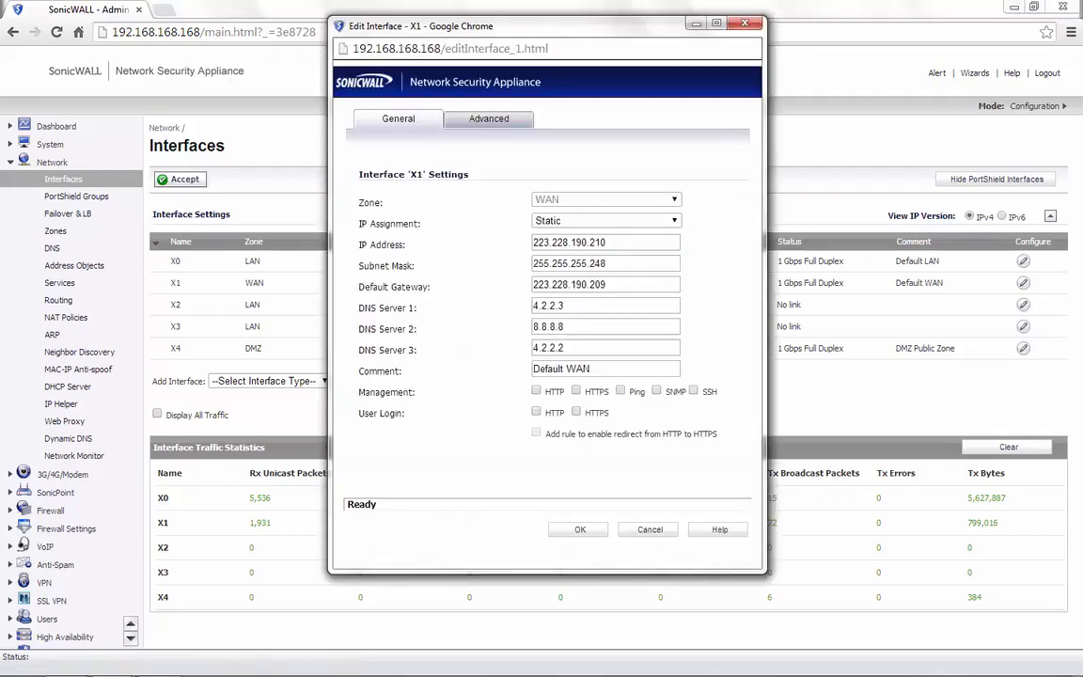